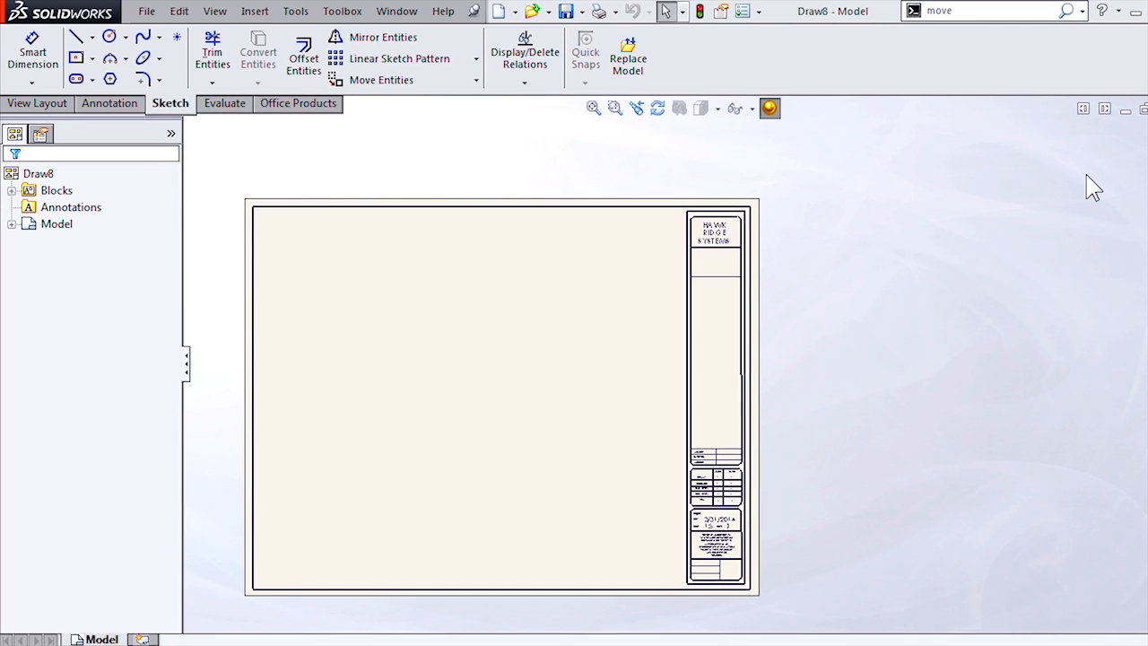
mouse_move(673, 412)
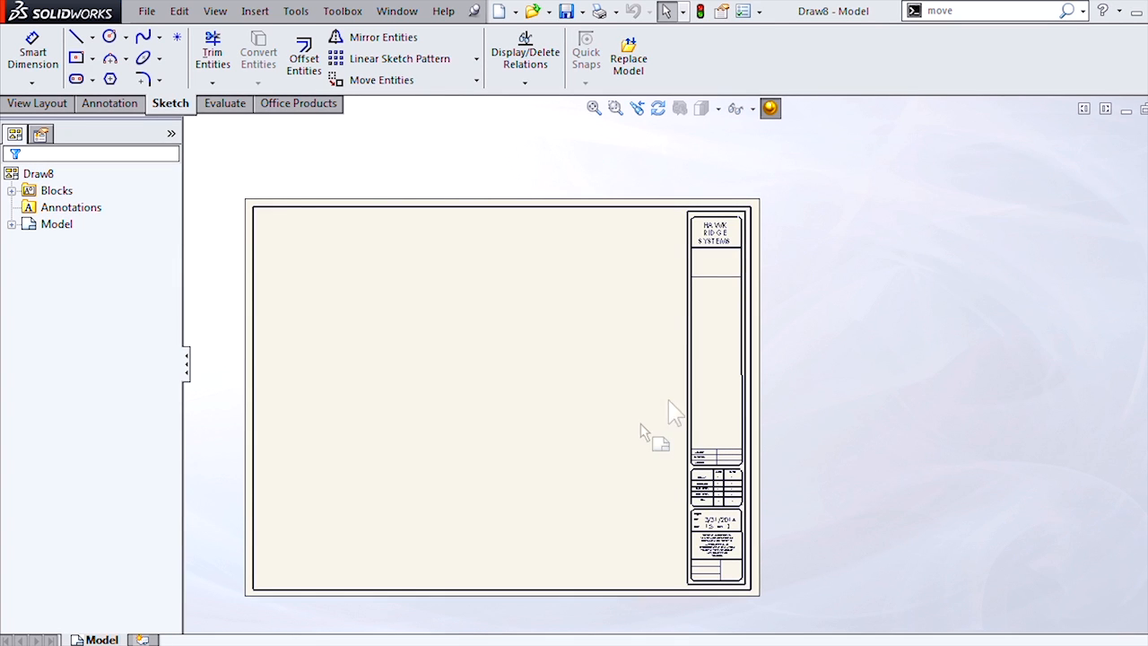
mouse_move(655, 413)
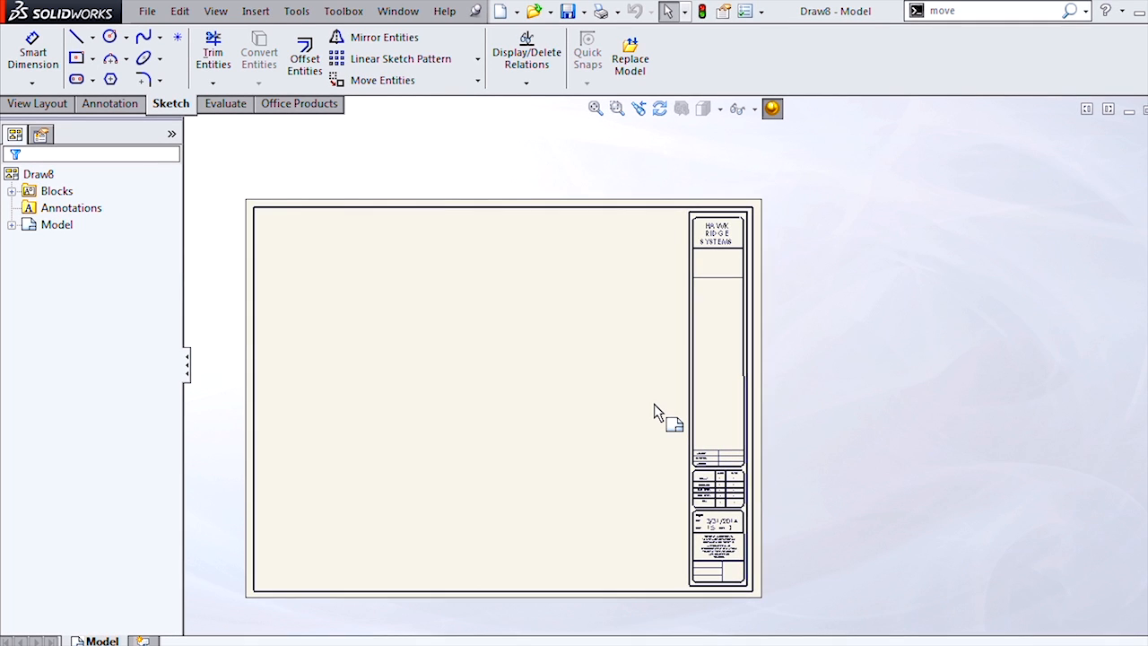
mouse_move(511, 378)
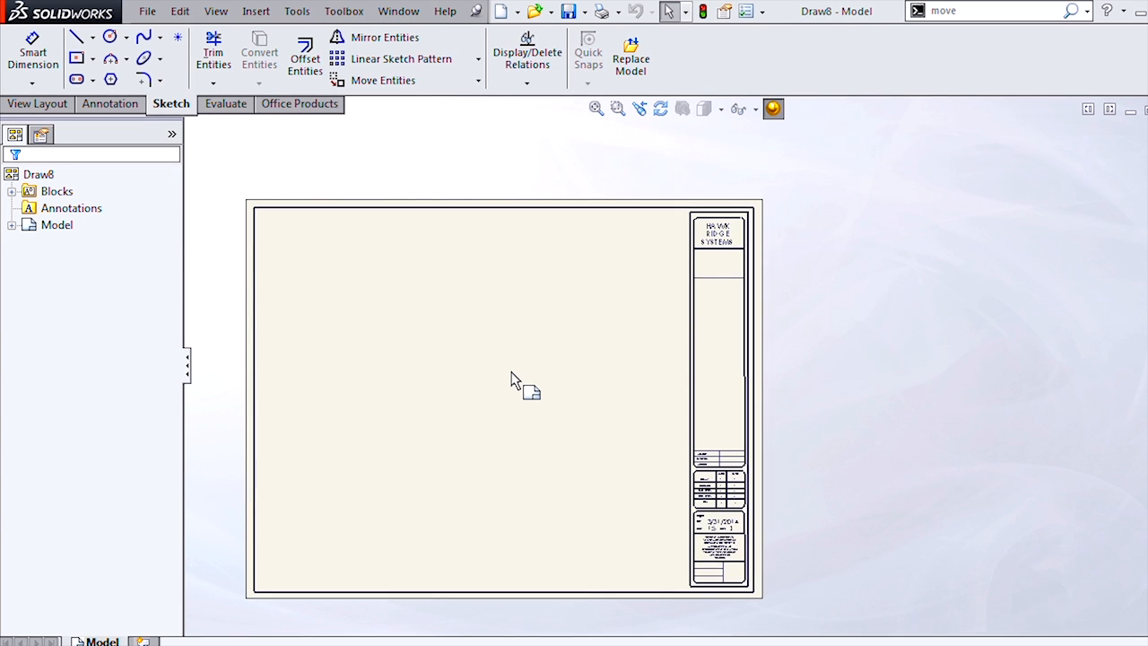
mouse_move(507, 310)
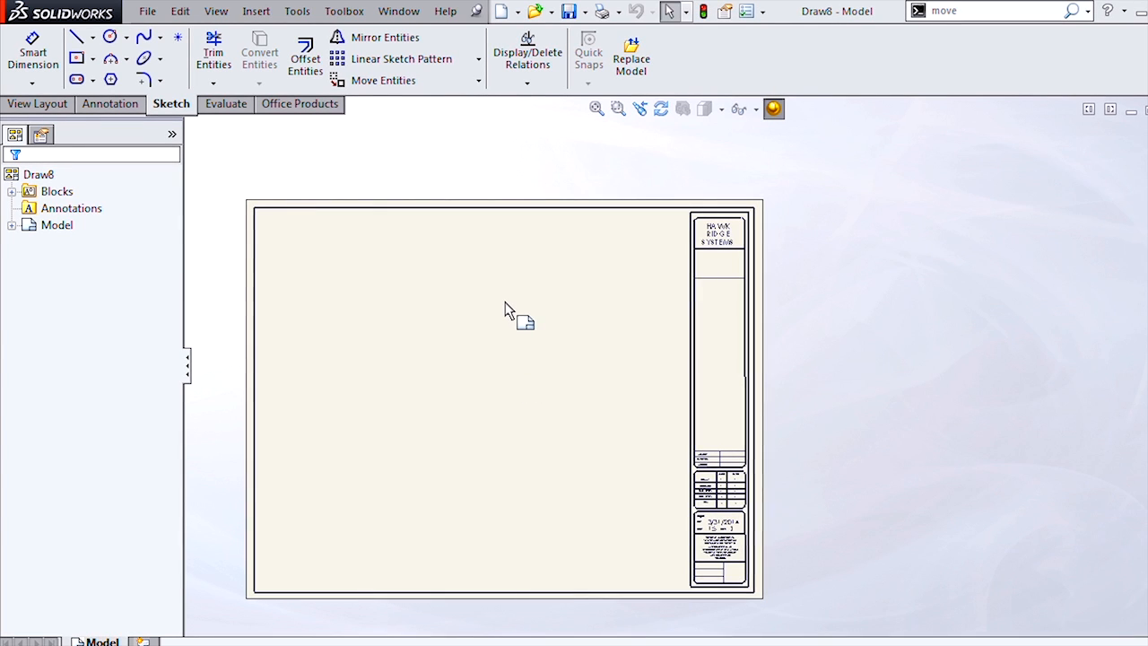
In Sheet Properties, choose B (ANSI) Landscape, previewing a 431.80 × 279.40 mm sheet
right_click(504, 309)
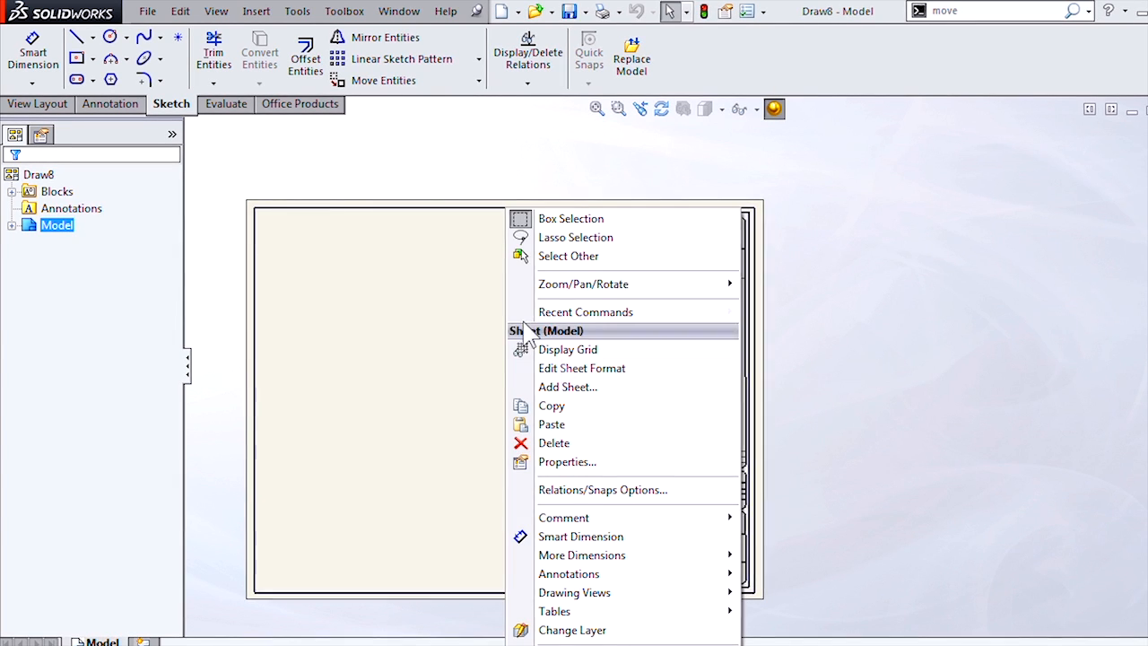
click(566, 462)
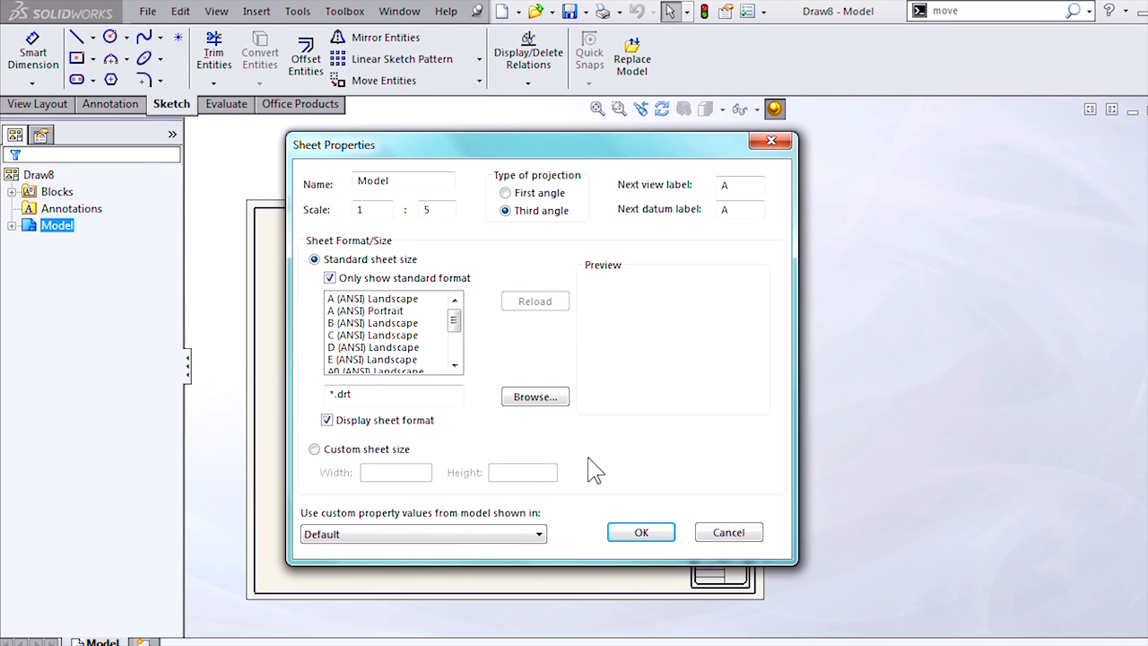
mouse_move(594, 426)
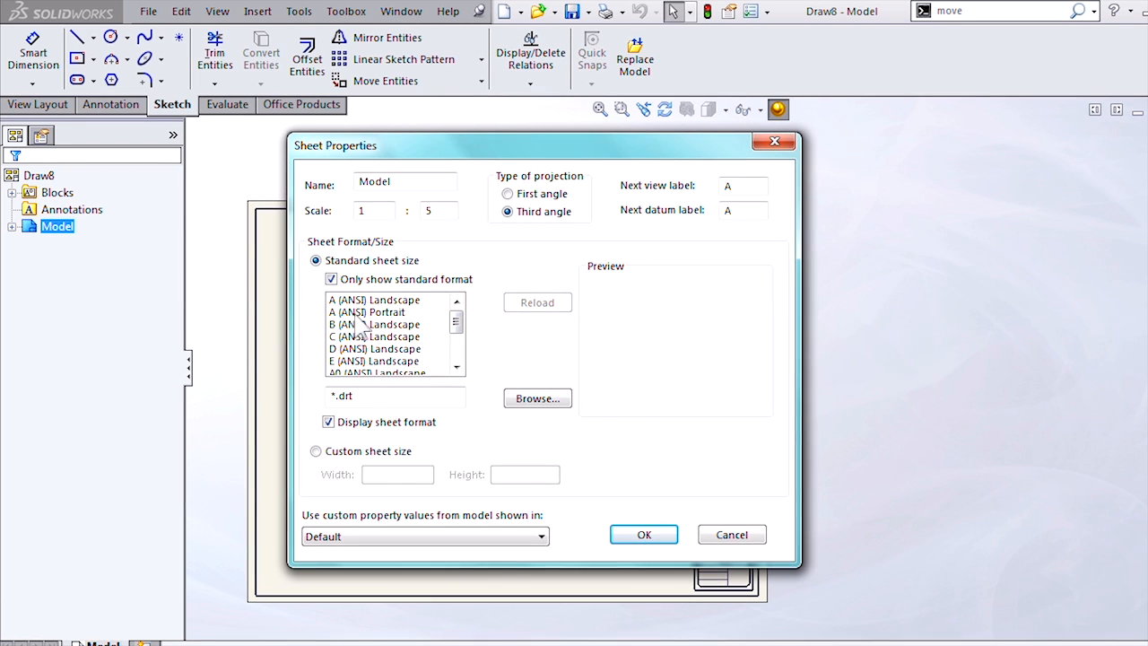
click(375, 324)
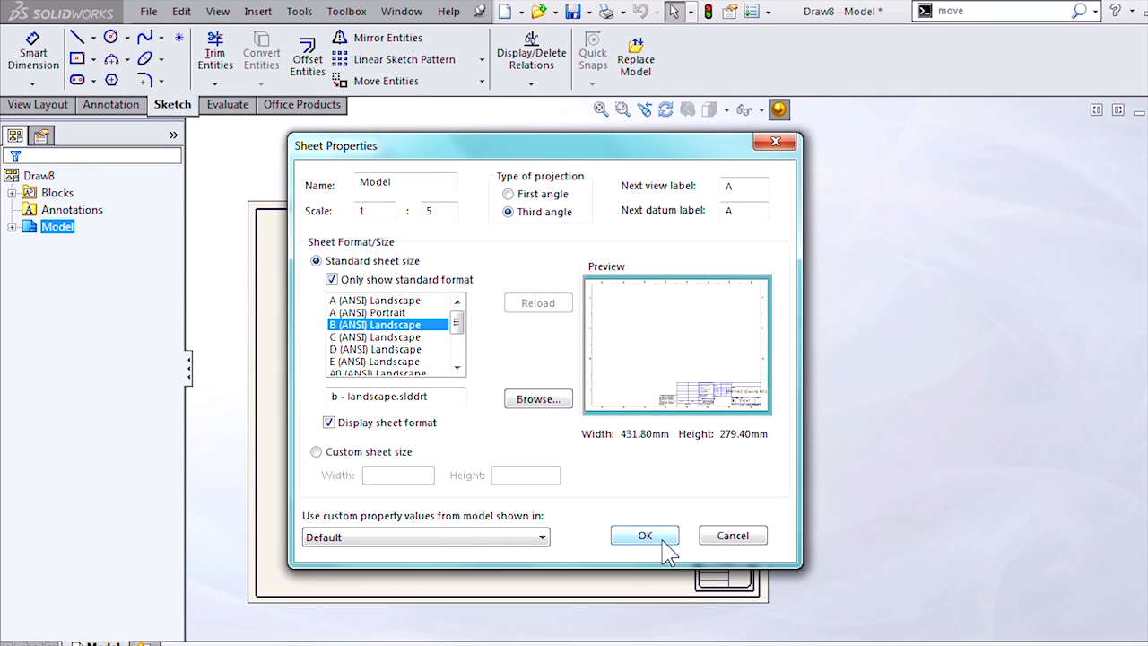
mouse_move(691, 488)
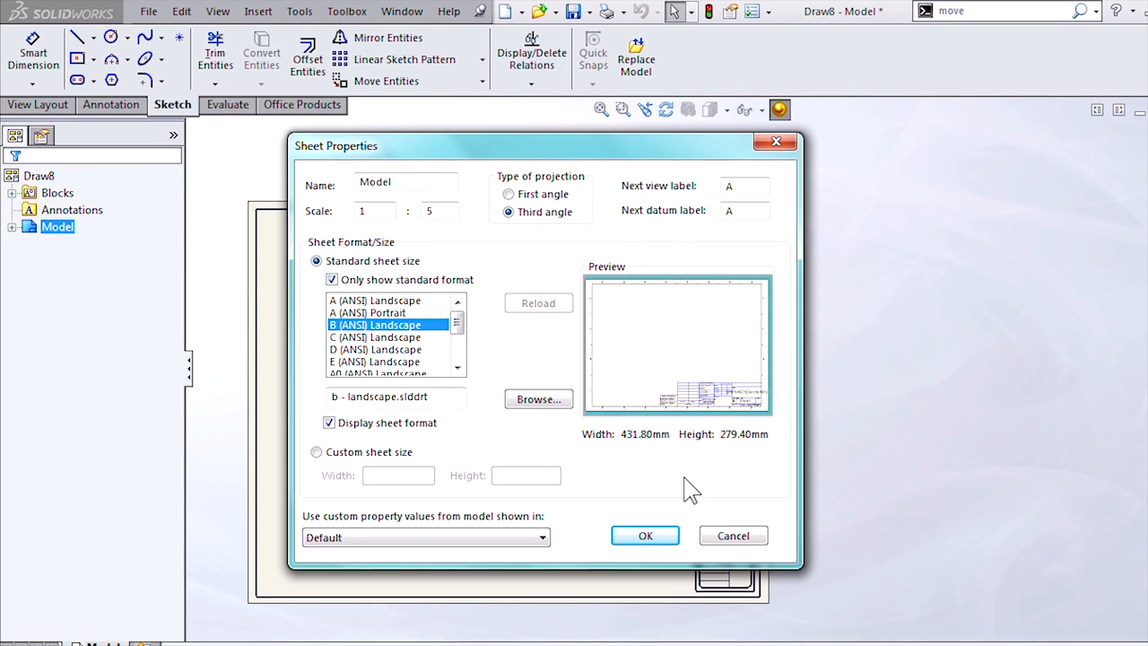
mouse_move(650, 403)
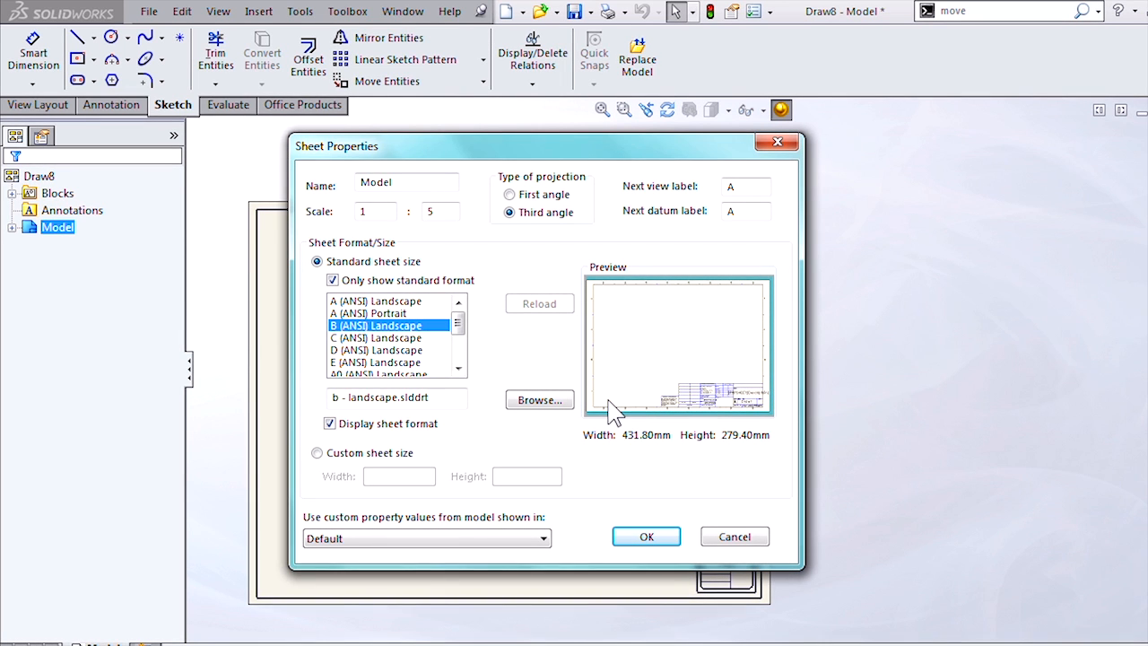
mouse_move(642, 413)
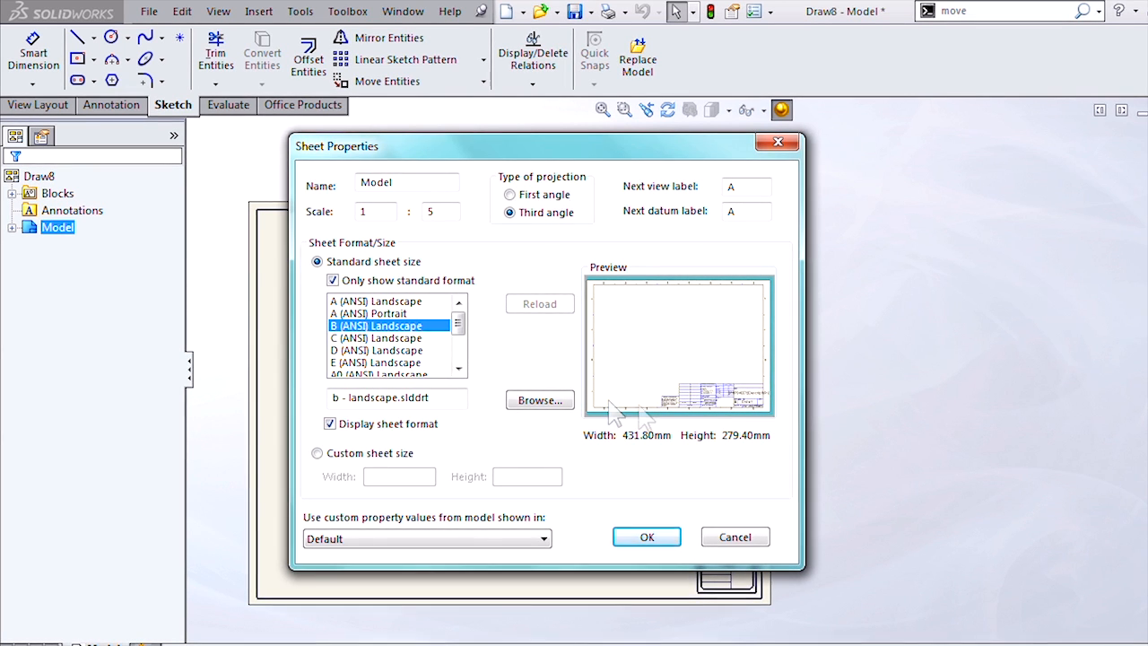
mouse_move(761, 453)
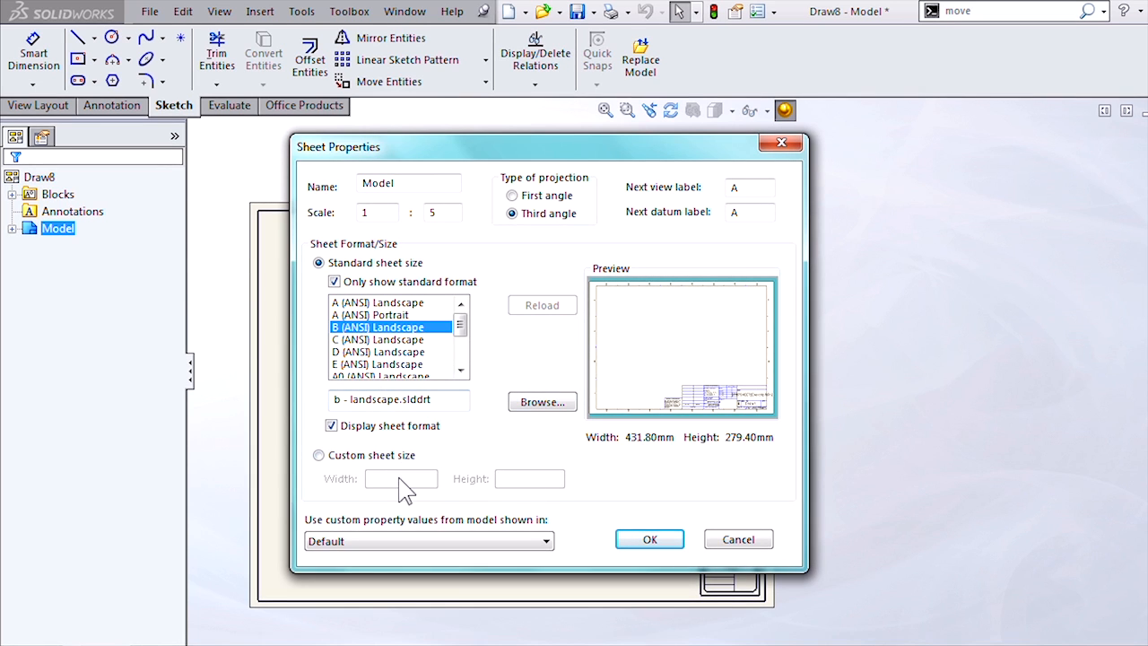
mouse_move(319, 459)
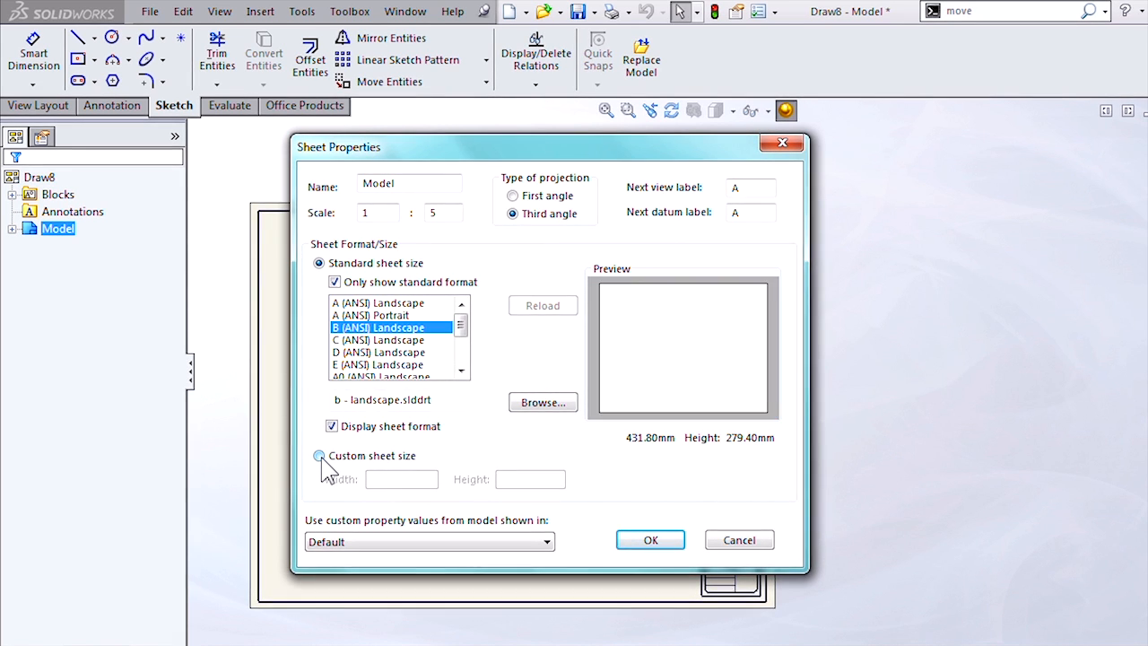
Apply a Custom sheet size of 431.80 × 279.40 mm
click(319, 456)
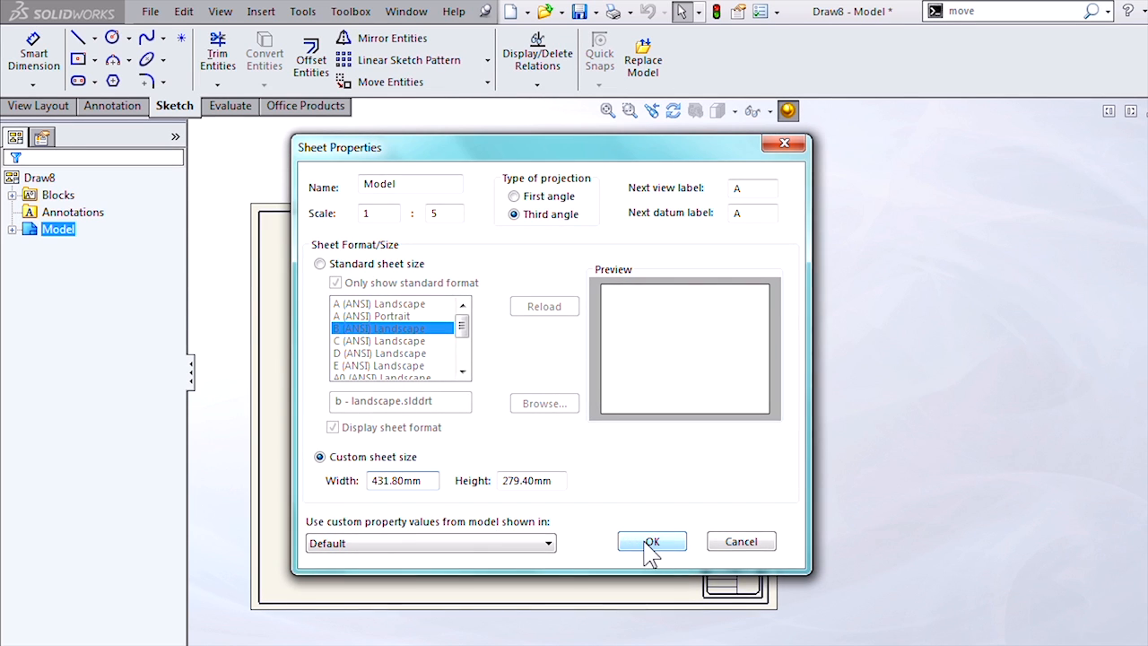
click(651, 541)
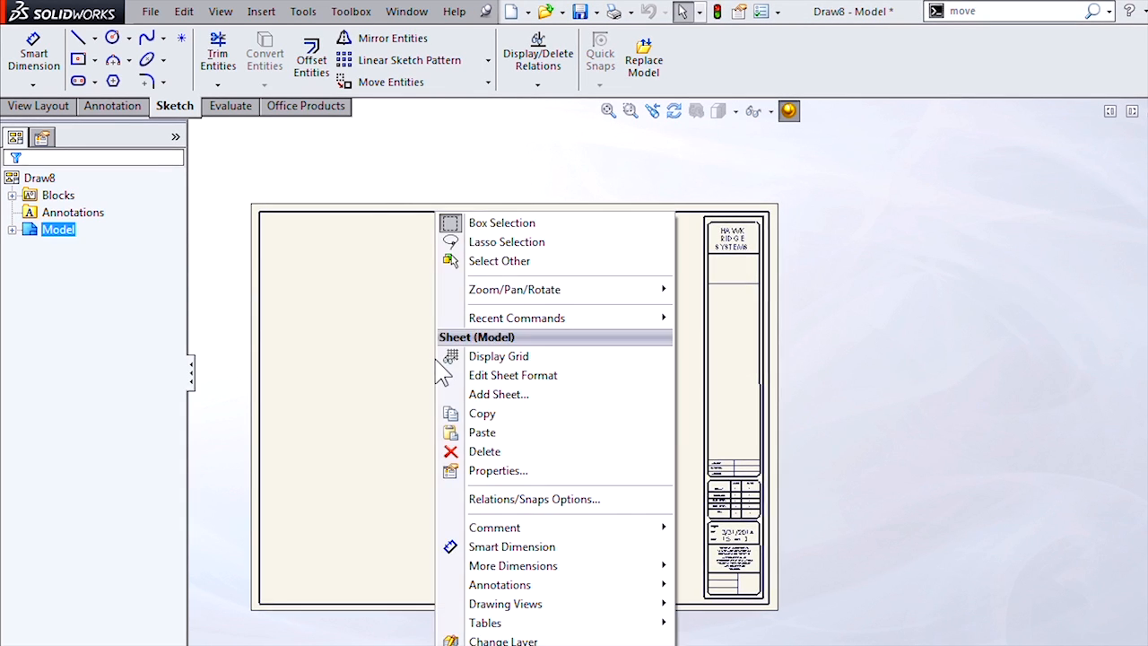
Reapply B (ANSI) Landscape, then a Custom 431.8 × 279.4 mm sheet size
click(498, 470)
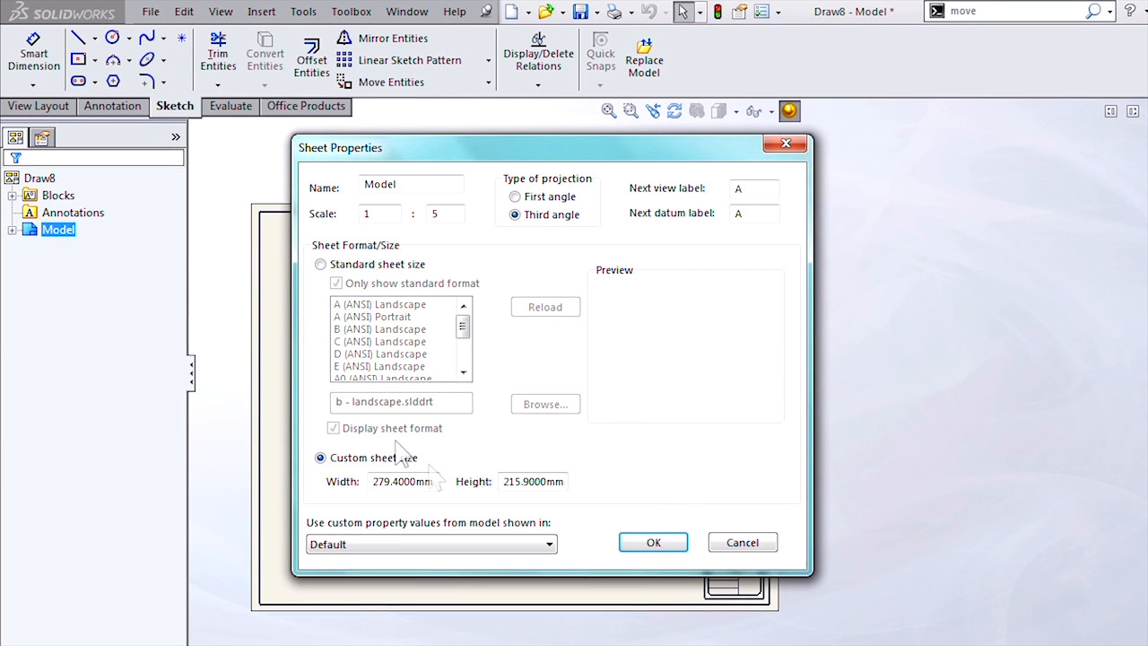
click(321, 264)
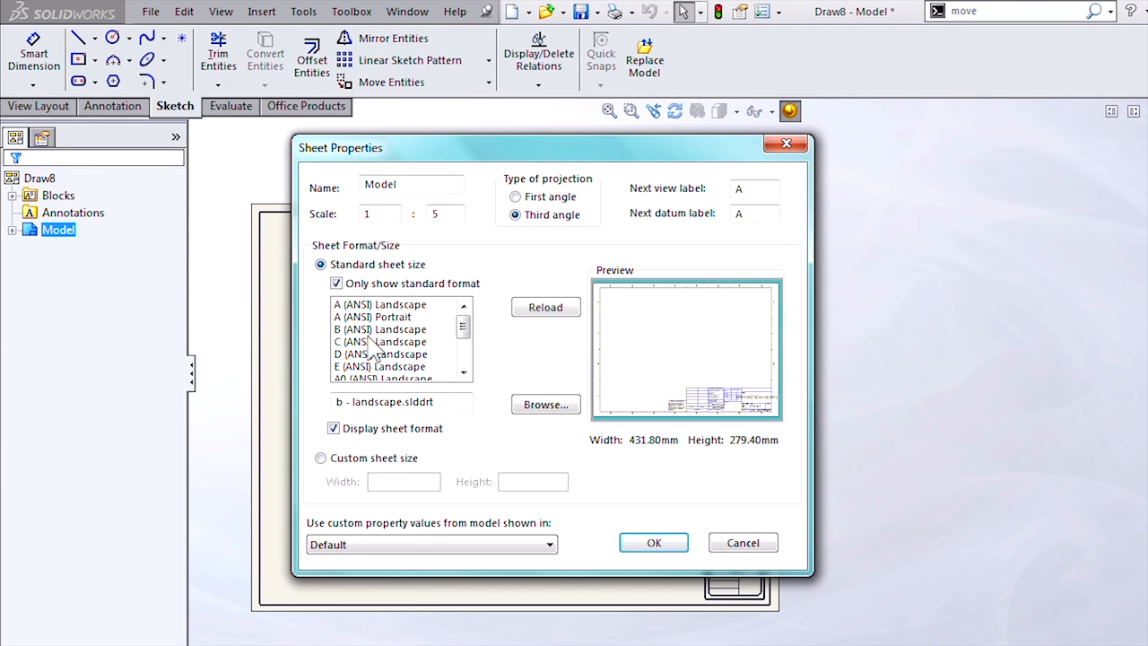
click(380, 330)
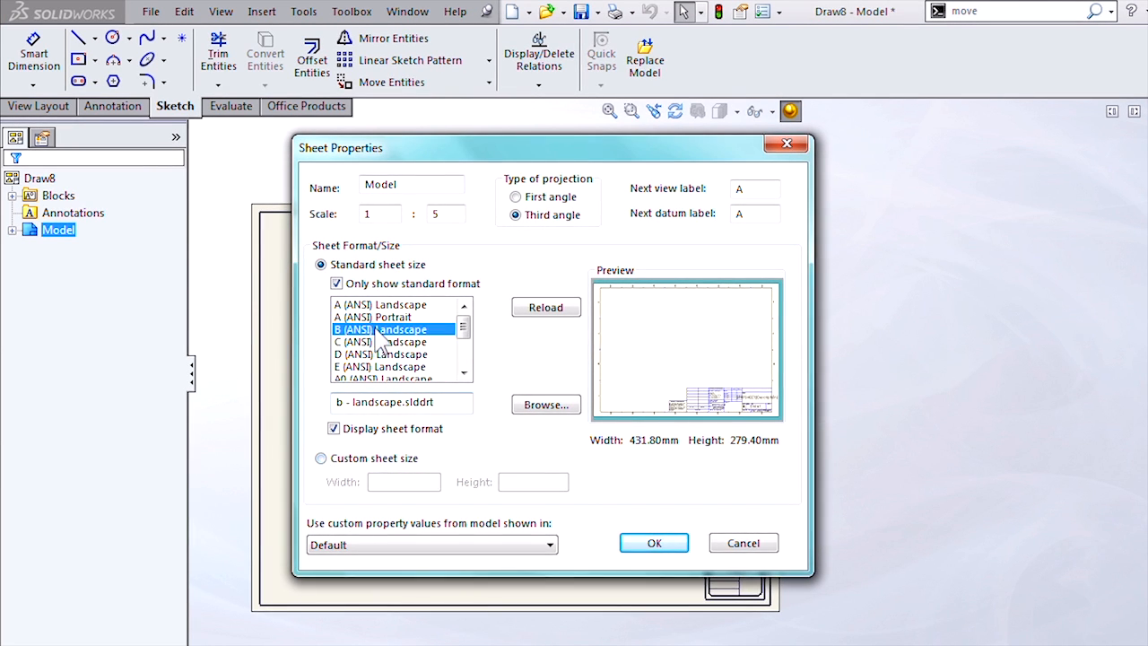
click(321, 459)
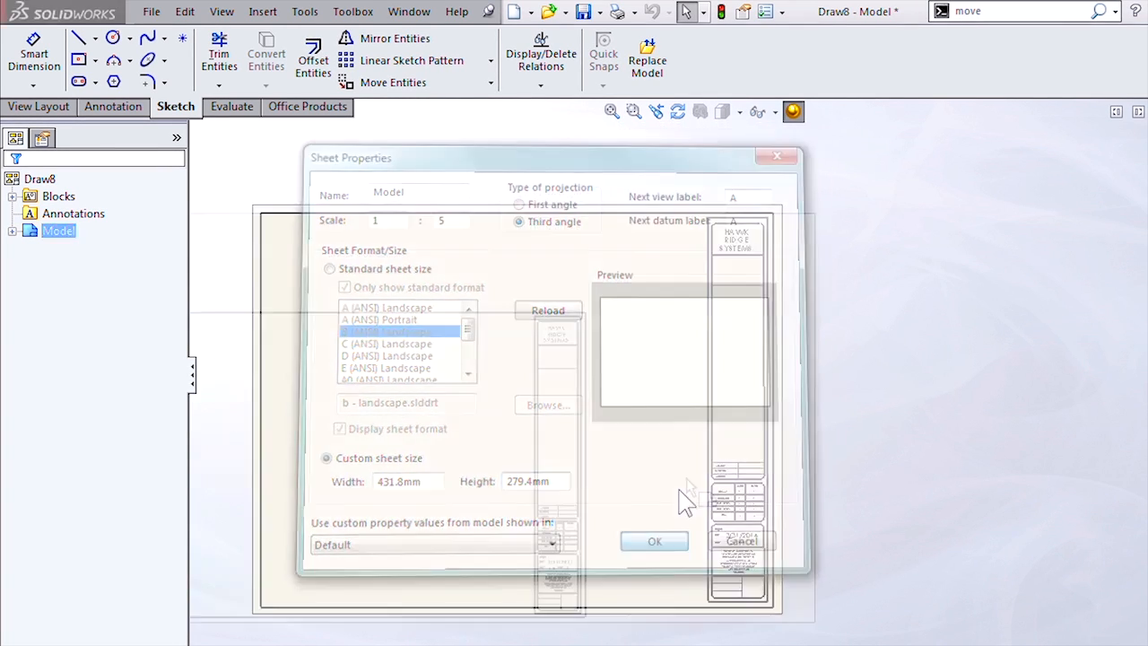
click(654, 540)
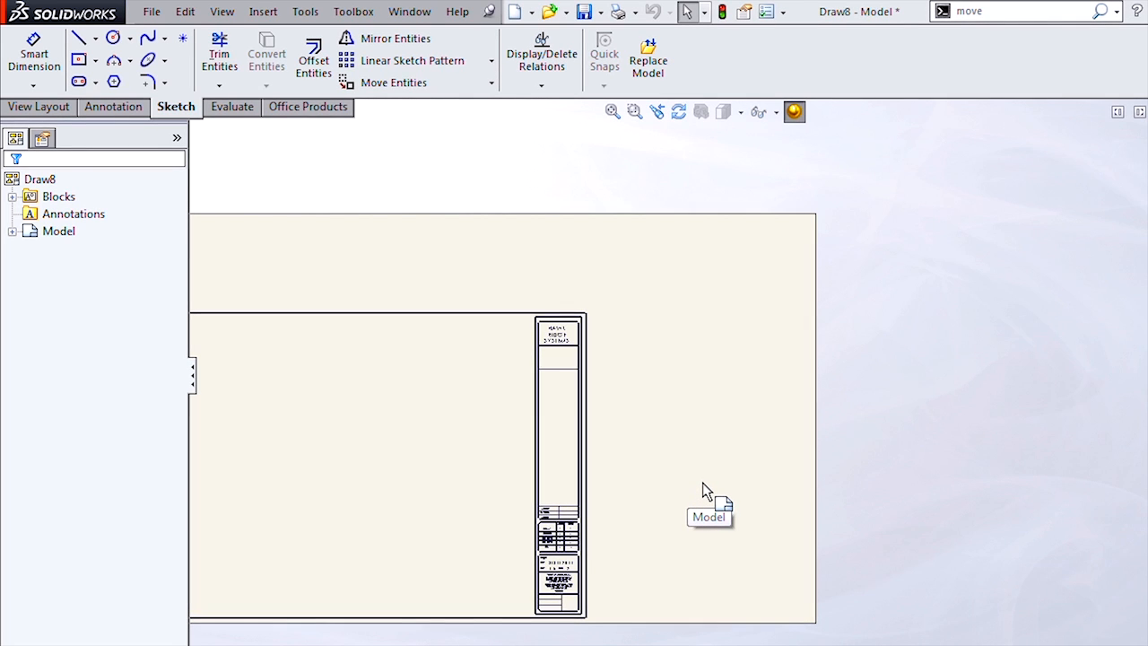
mouse_move(507, 340)
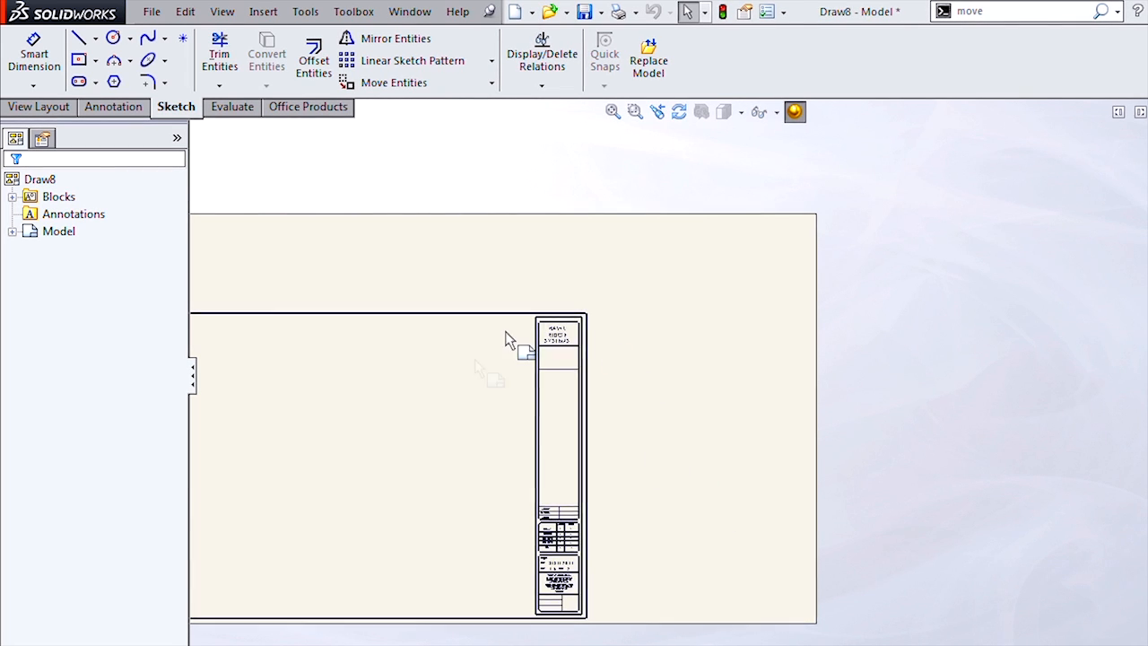
Edit the sheet format and drag the border's top-right corner to the new sheet corner
right_click(507, 341)
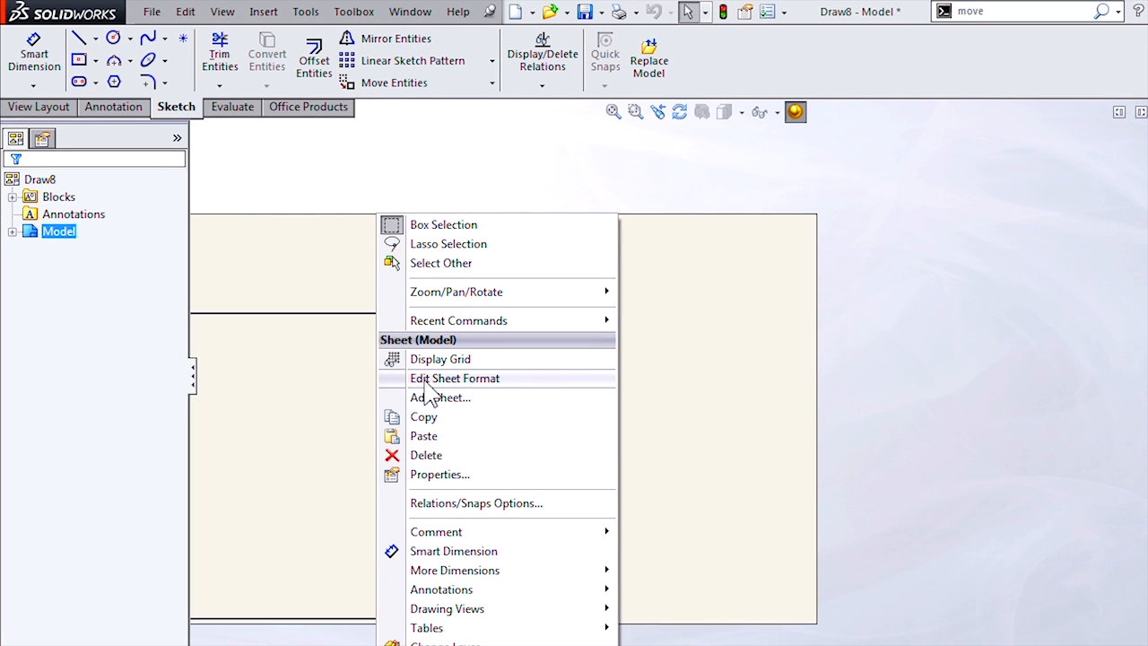
click(455, 378)
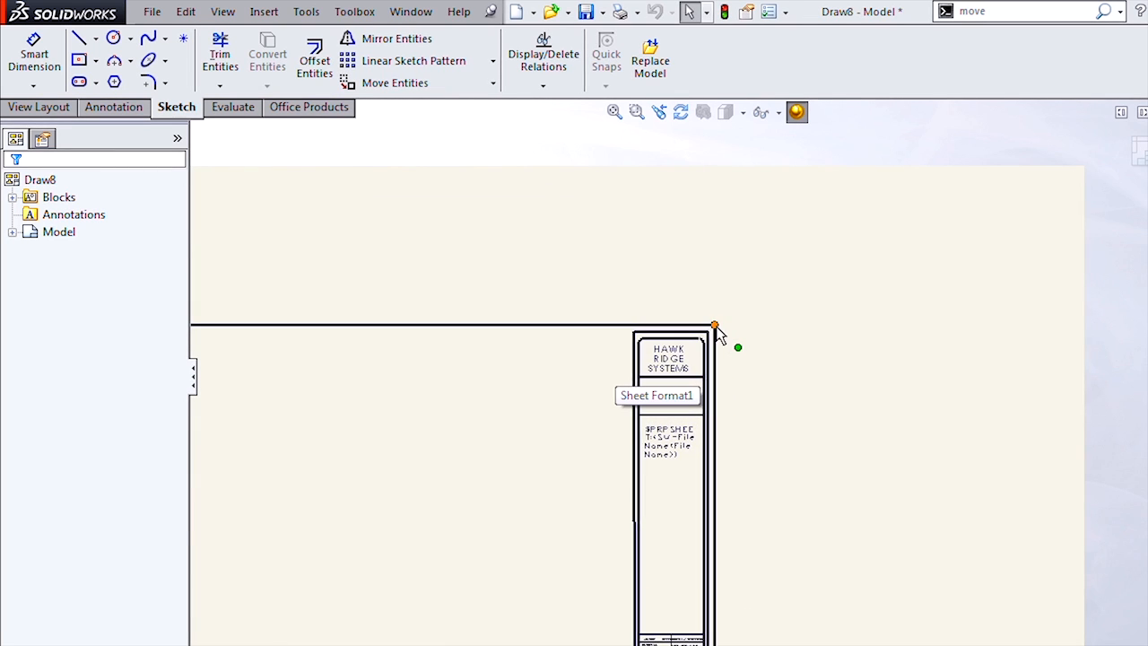
click(715, 325)
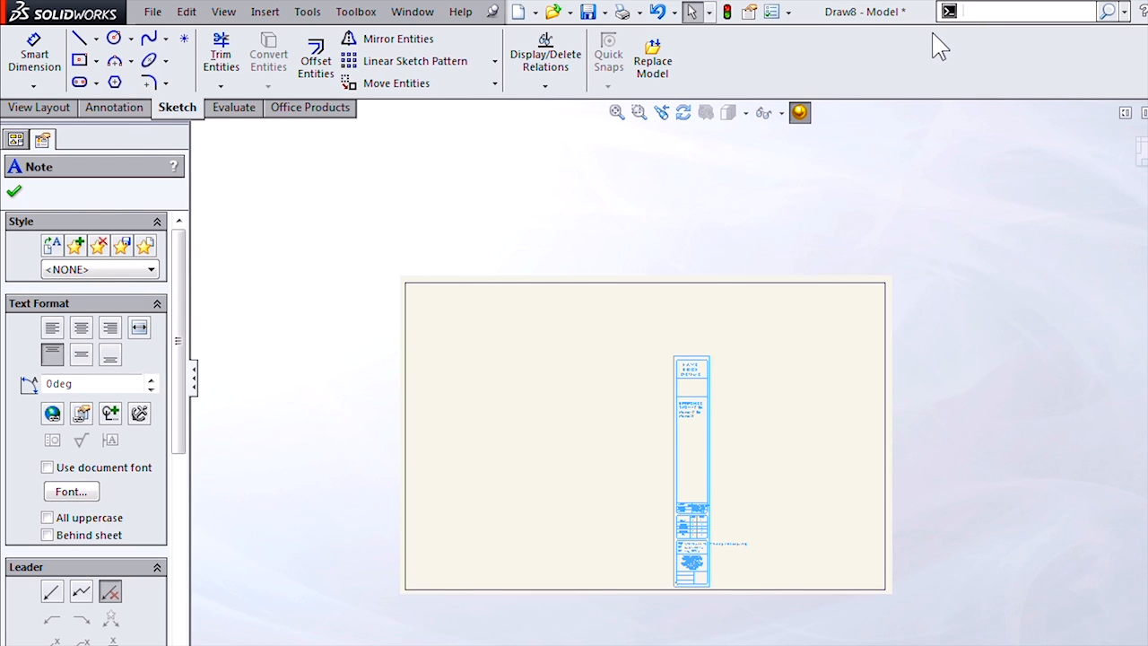
Move the title block to the border's bottom-right corner with Move Entities
text(move)
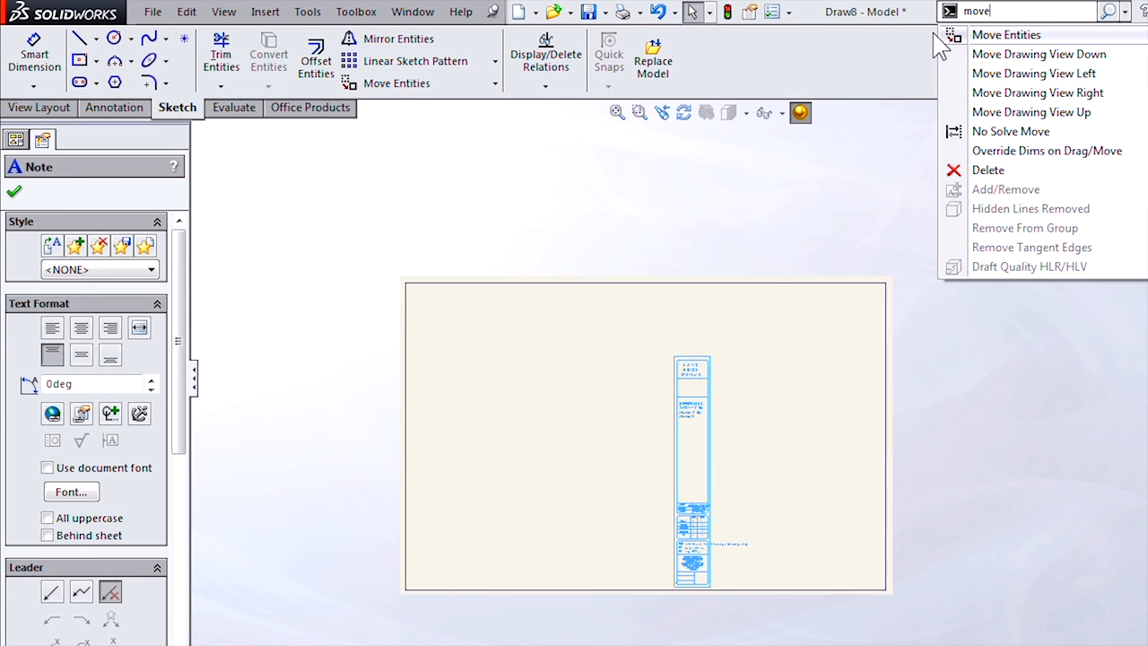
click(1006, 34)
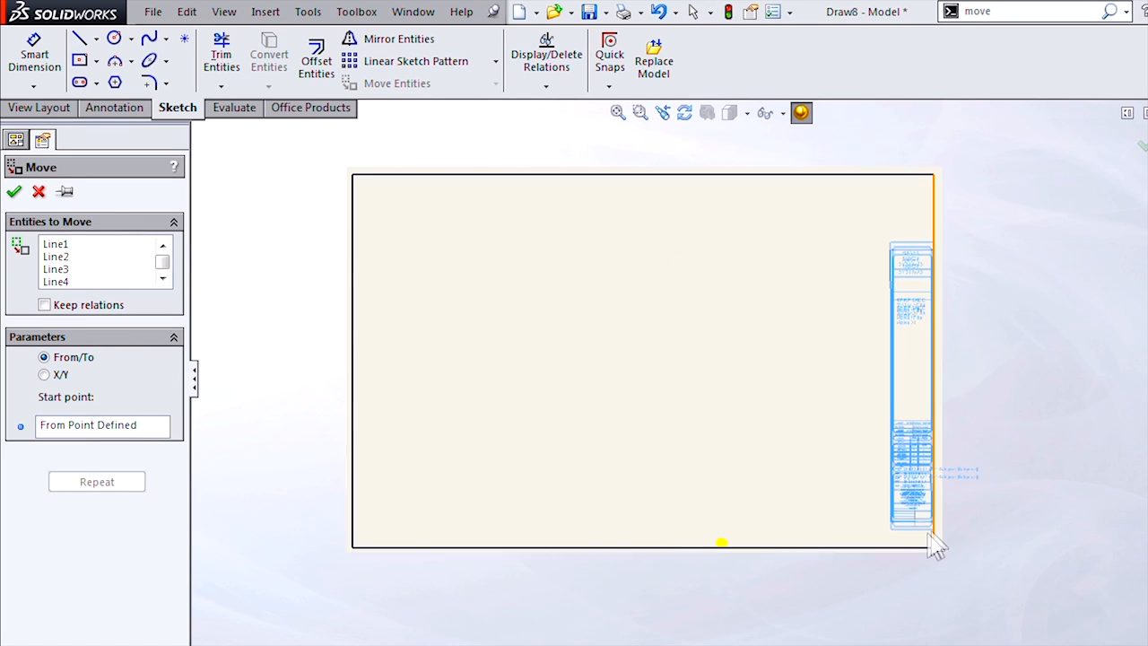
click(15, 191)
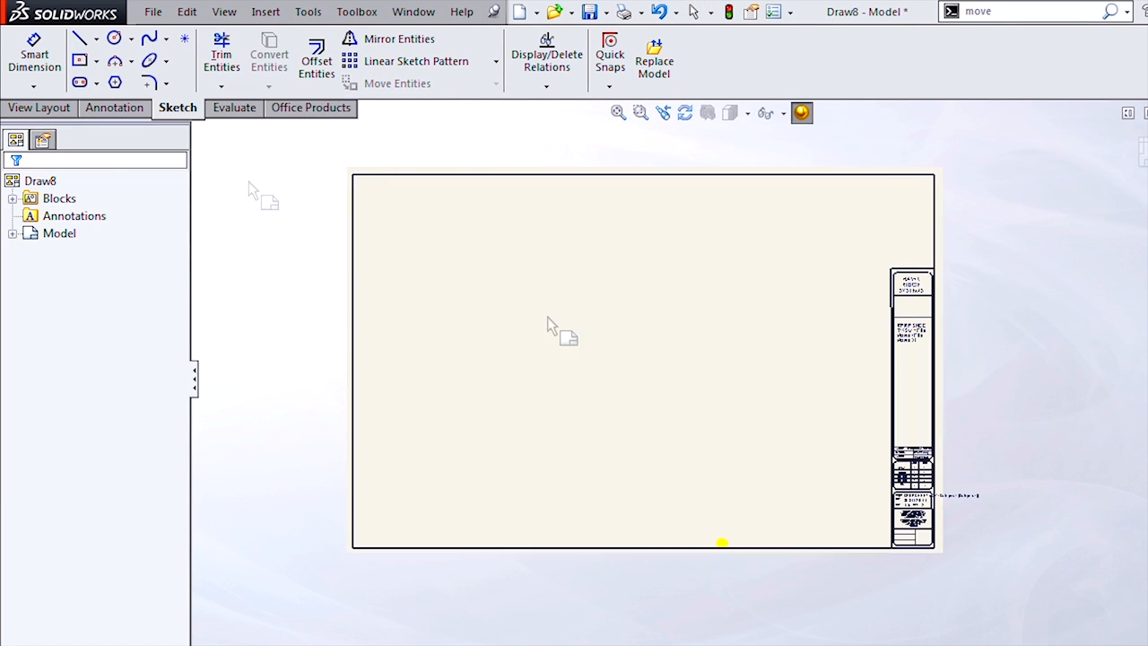
mouse_move(928, 372)
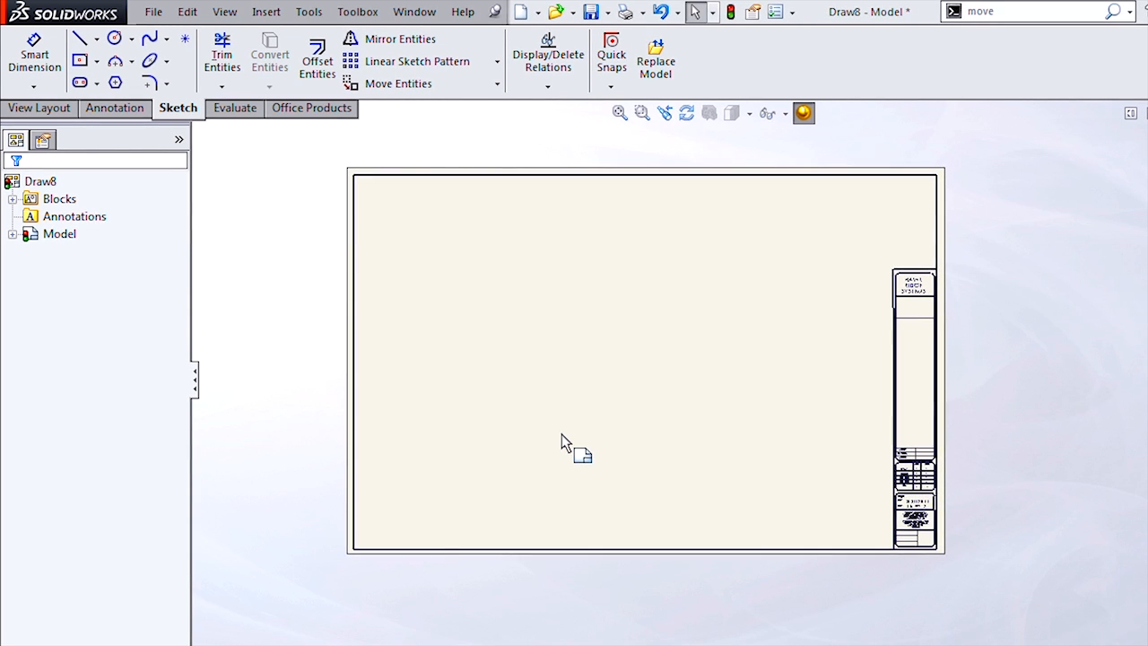
mouse_move(915, 597)
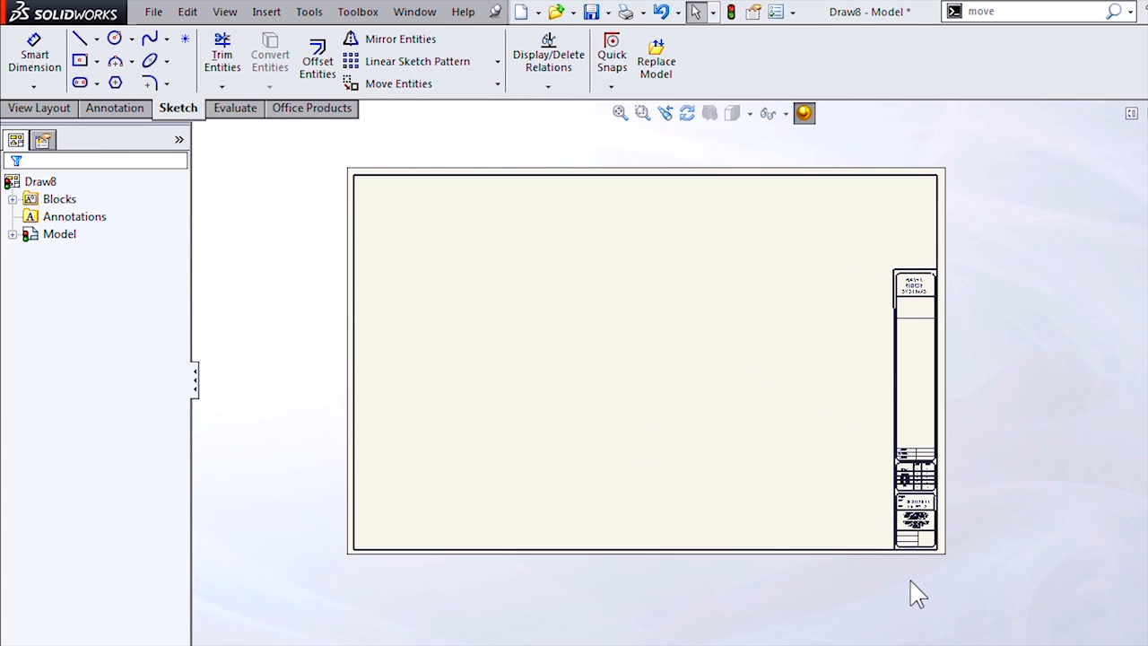